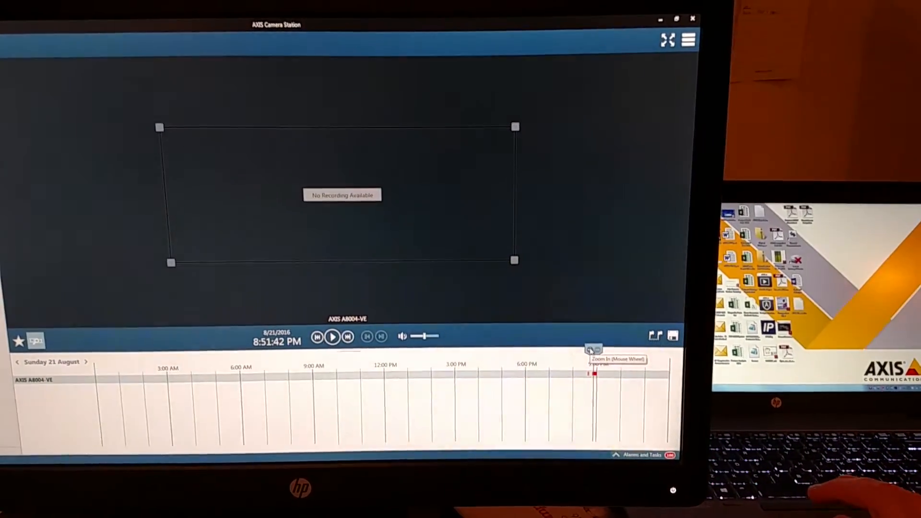
# Zoom the timeline to 8:39–8:53 PM and play the A8004-VE recording marker near 8:52 PM.
pyautogui.scroll(3)
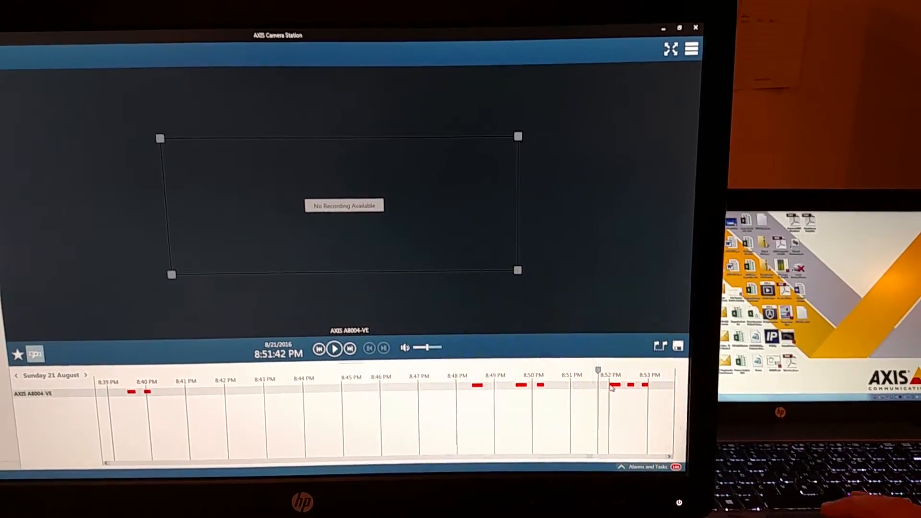
pyautogui.click(334, 349)
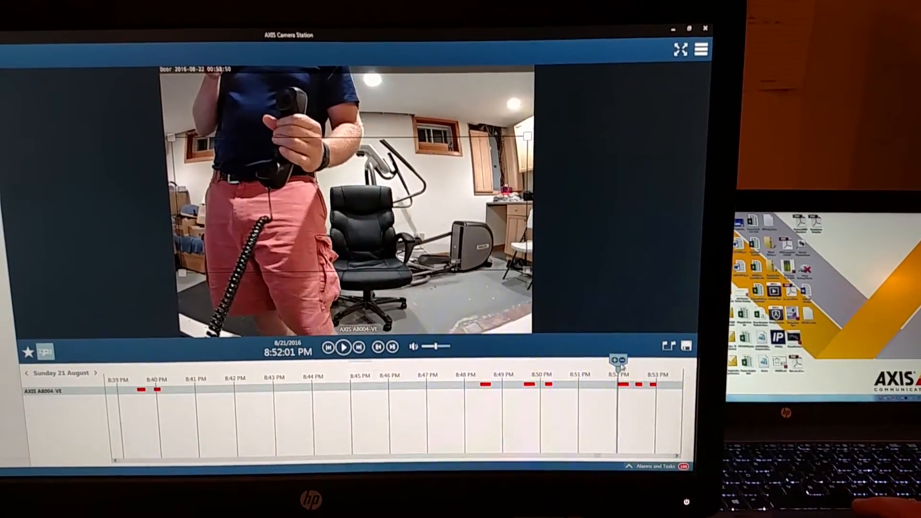